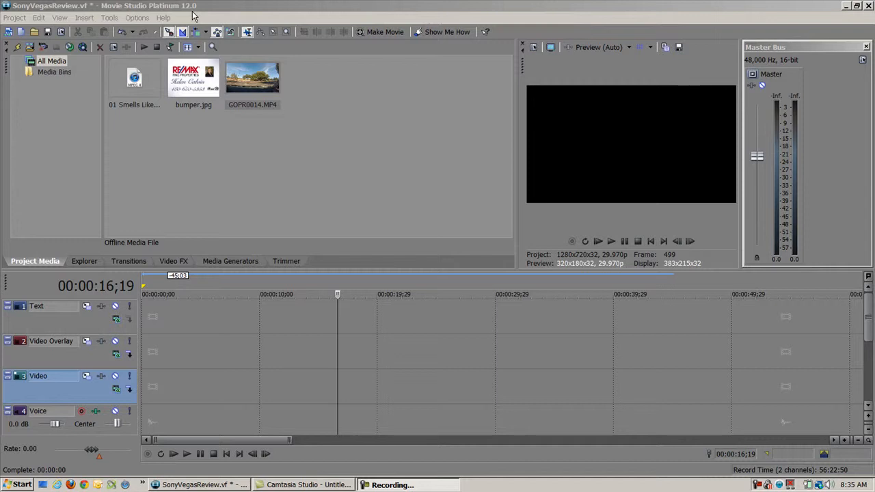
mouse_move(194, 15)
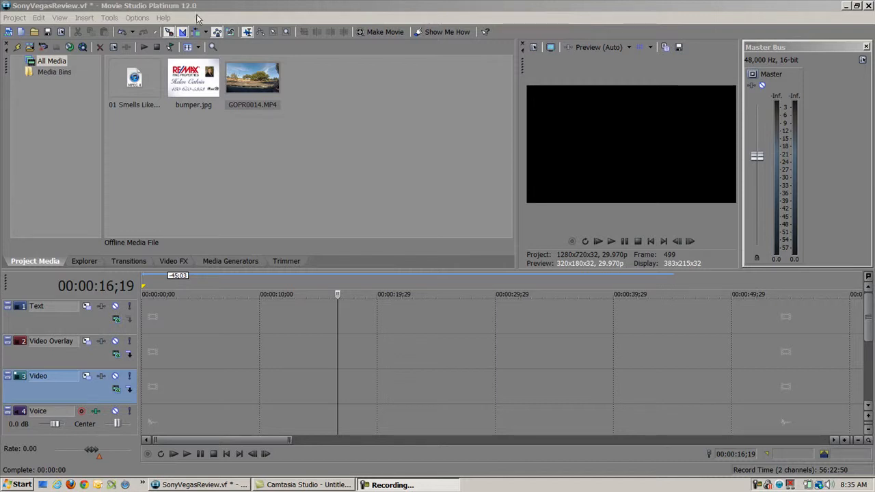
mouse_move(183, 131)
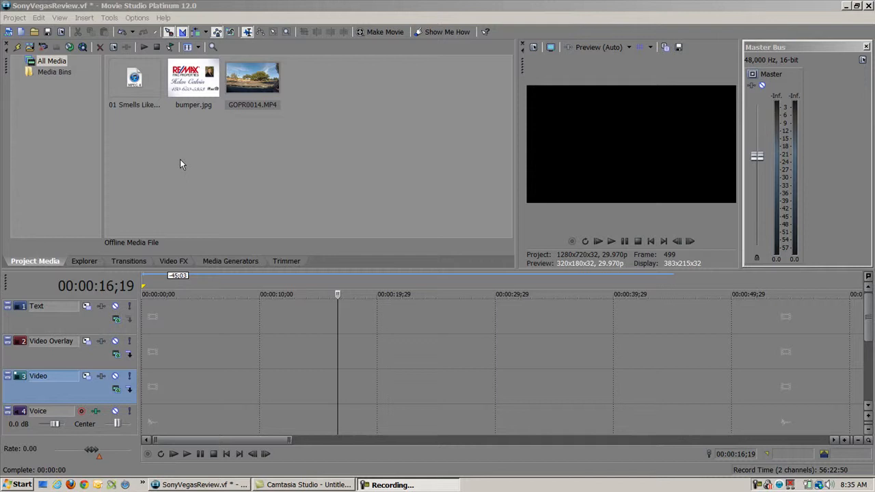
mouse_move(194, 109)
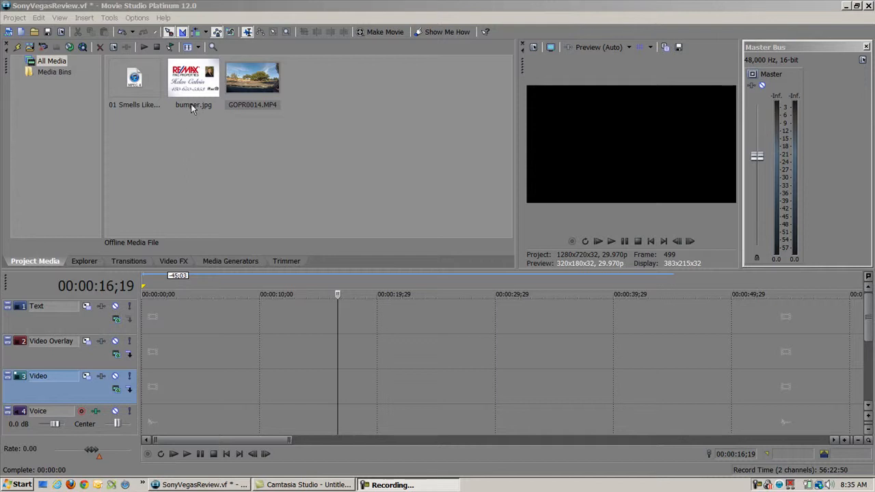
mouse_move(194, 85)
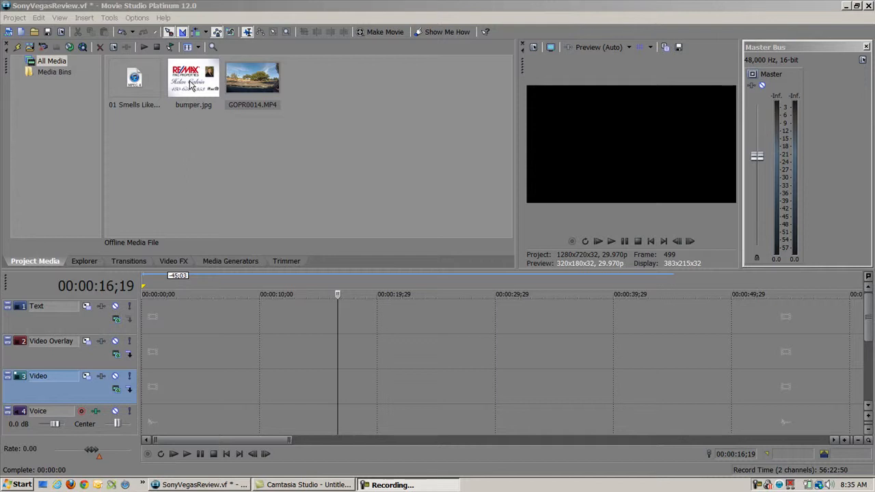
Drag bumper.jpg from Project Media to the start of the Video track at 00:00:00.
left_click(194, 77)
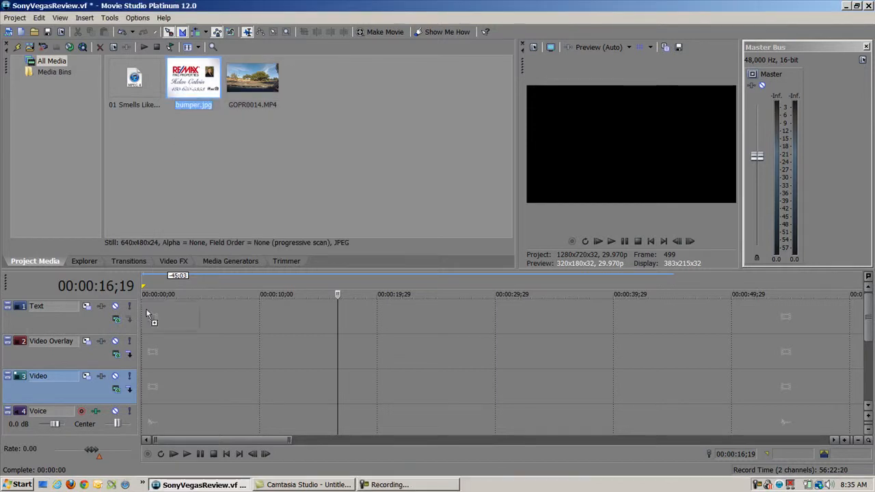
left_click_drag(194, 76, 169, 386)
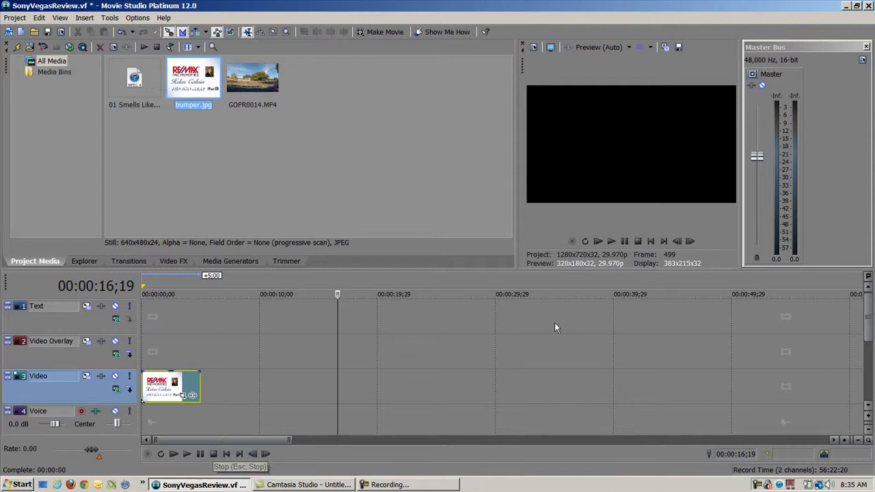
mouse_move(611, 241)
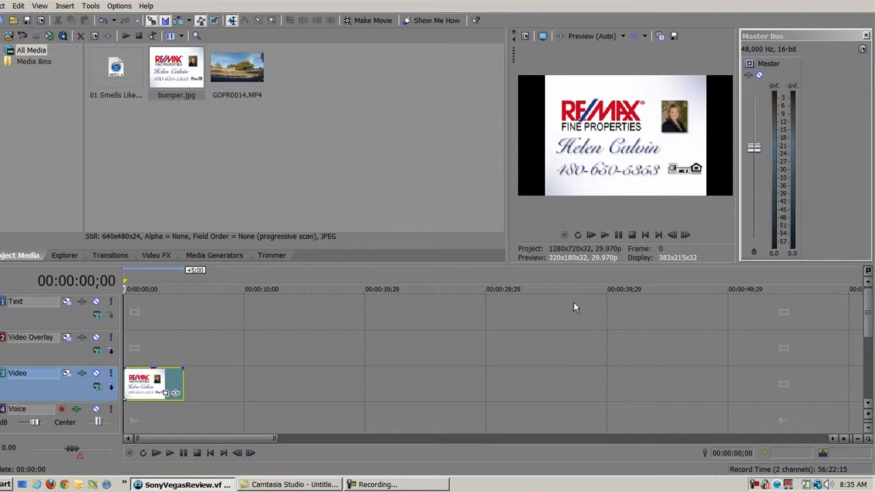
mouse_move(582, 301)
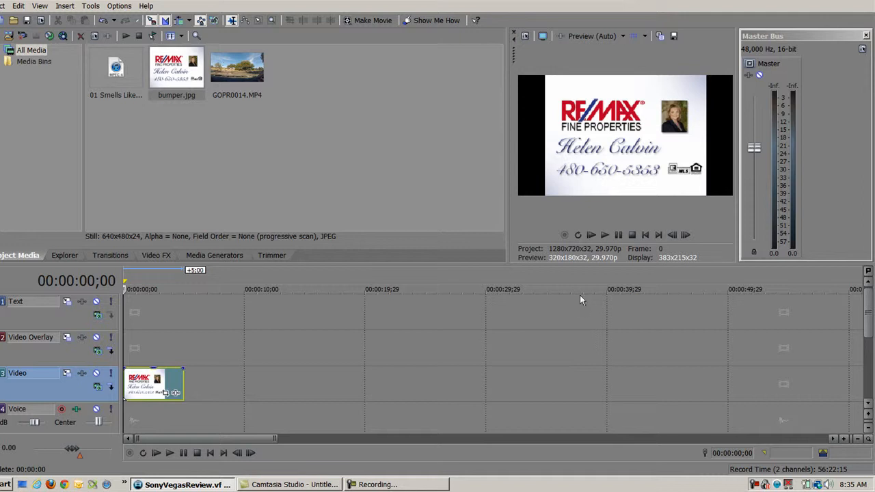
mouse_move(580, 294)
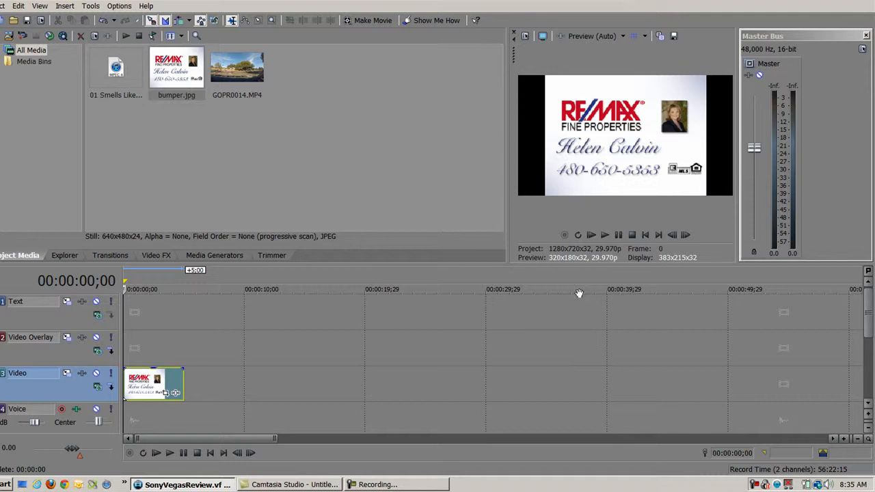
mouse_move(350, 118)
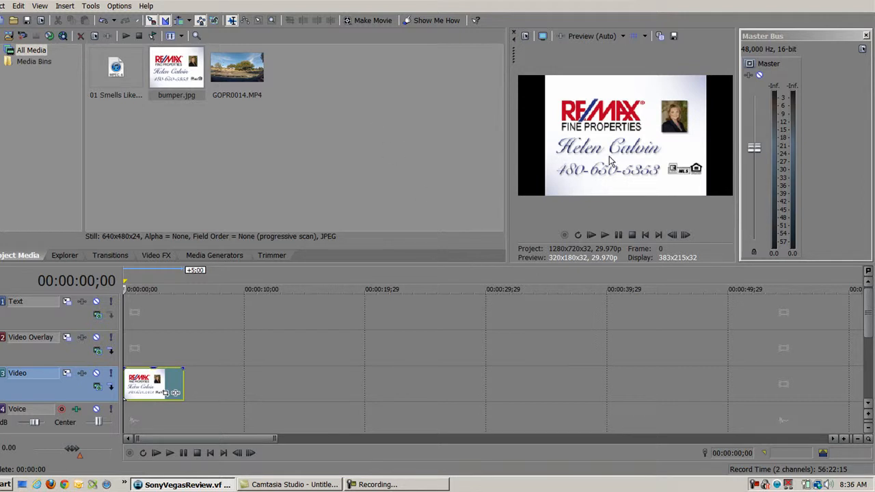
mouse_move(562, 202)
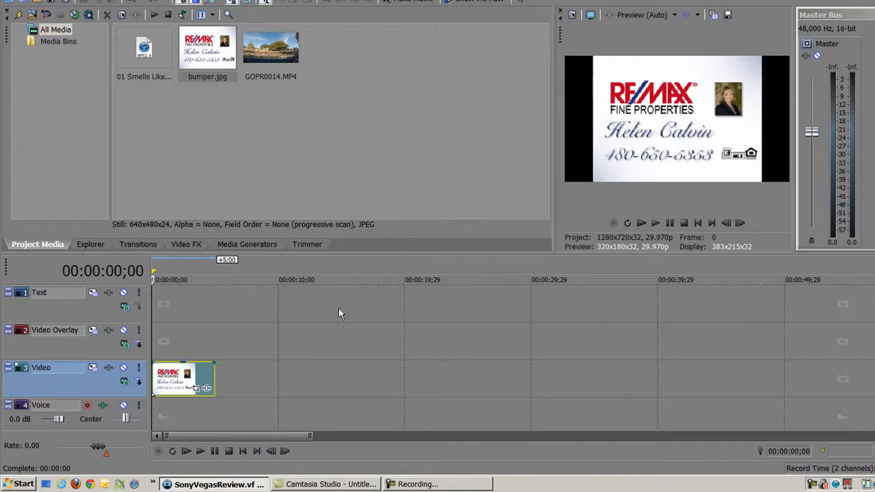
Place GOPR0014.MP4 with its audio on the Video track right after the bumper.
left_click(271, 48)
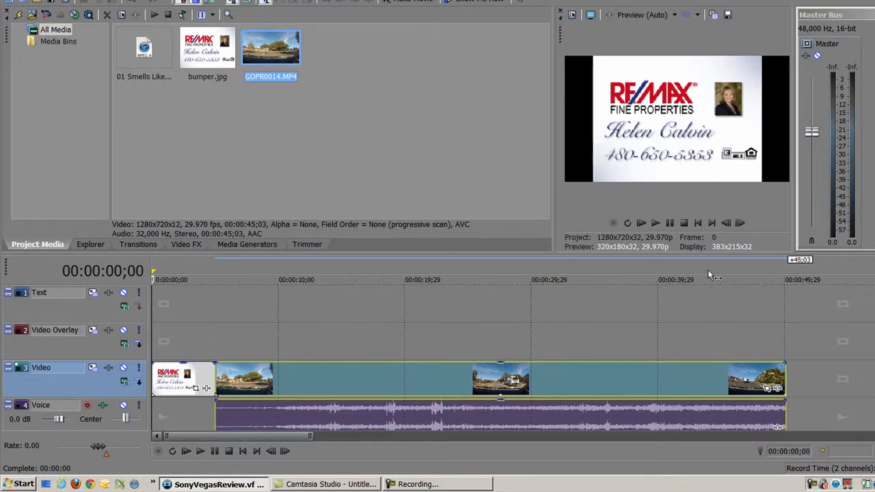
left_click(640, 222)
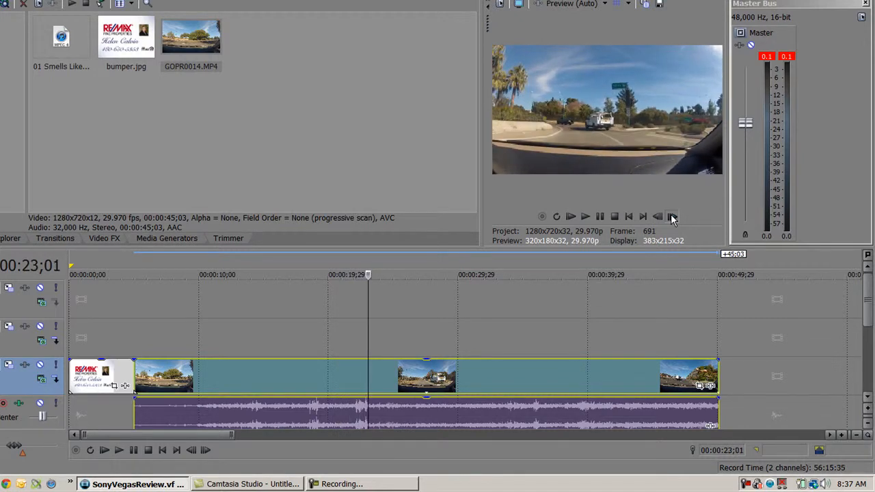
Split the GoPro event at about 23 seconds so it can be shortened.
left_click(673, 216)
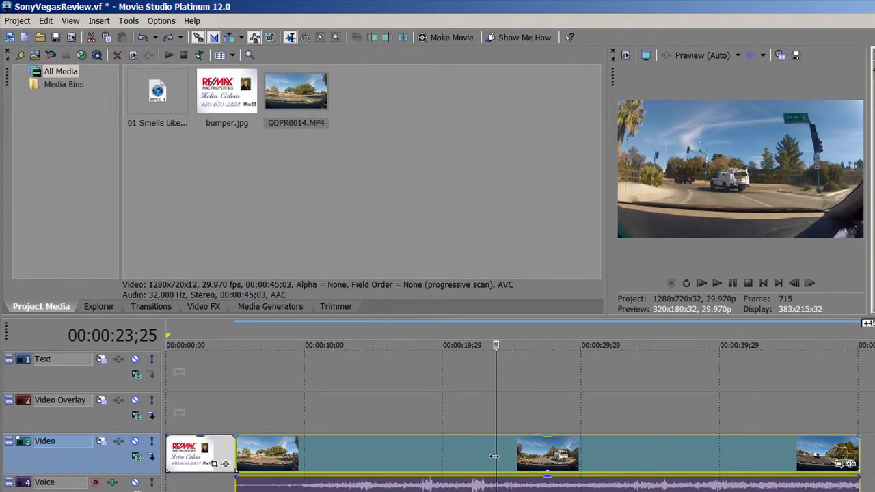
right_click(495, 457)
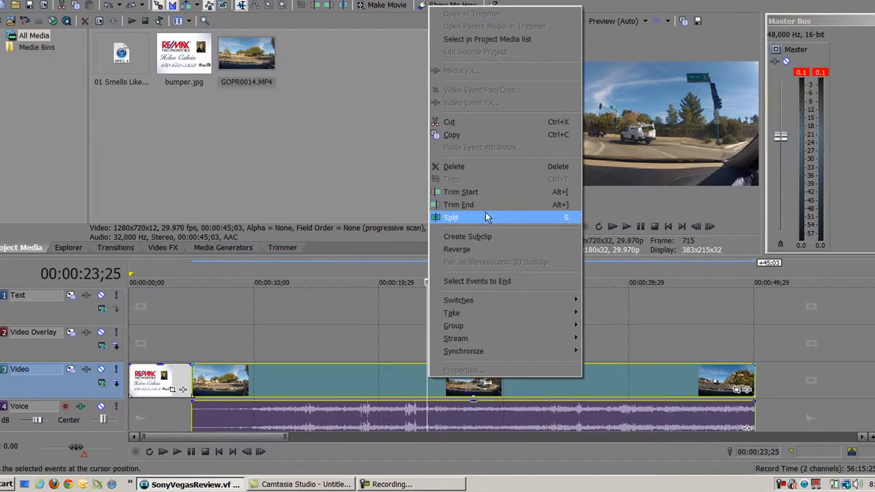
left_click(451, 217)
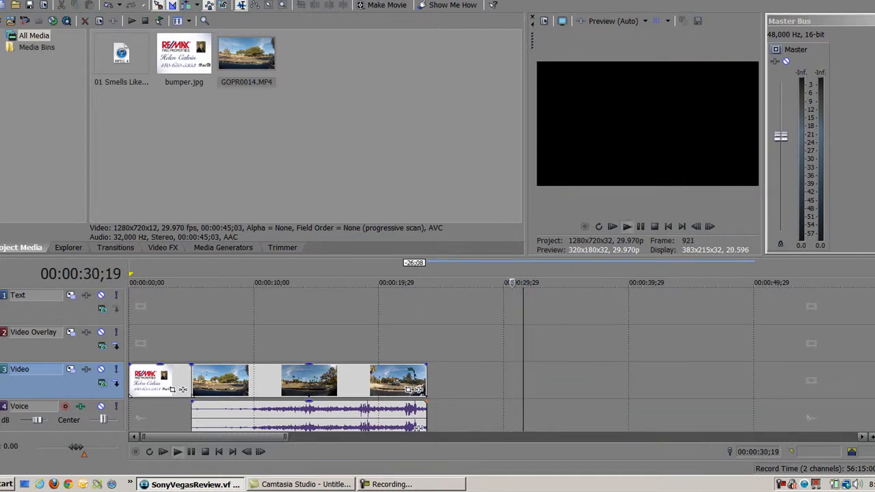
Lower the GoPro audio event's gain to about -9.2 dB.
left_click(449, 282)
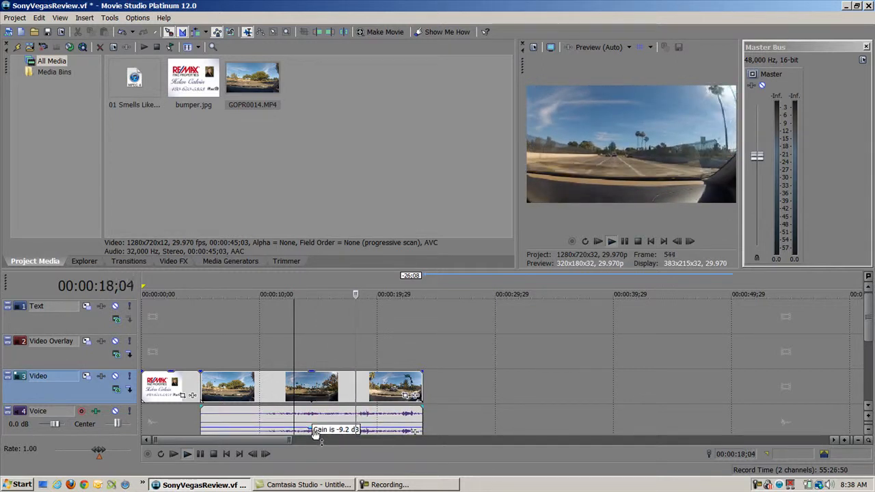
left_click(186, 454)
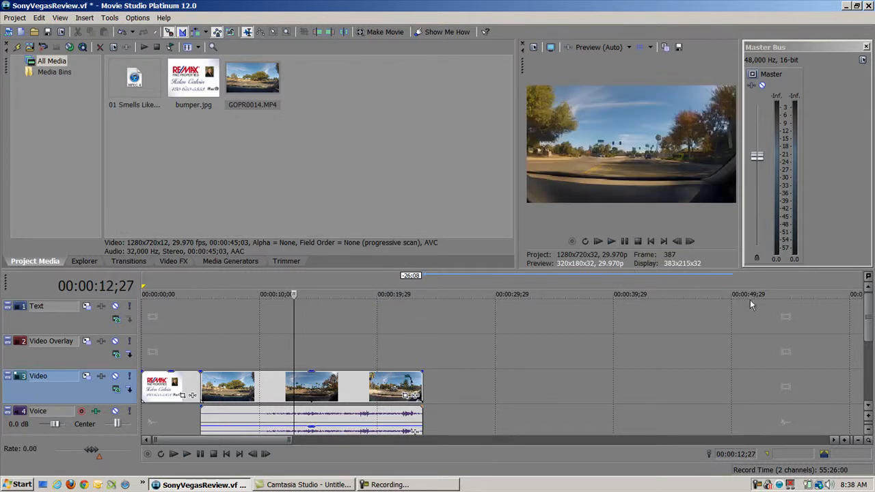
Put the Smells Like Teen Spirit .m4a on the Music track, trimmed to end with the video.
scroll("down", 3)
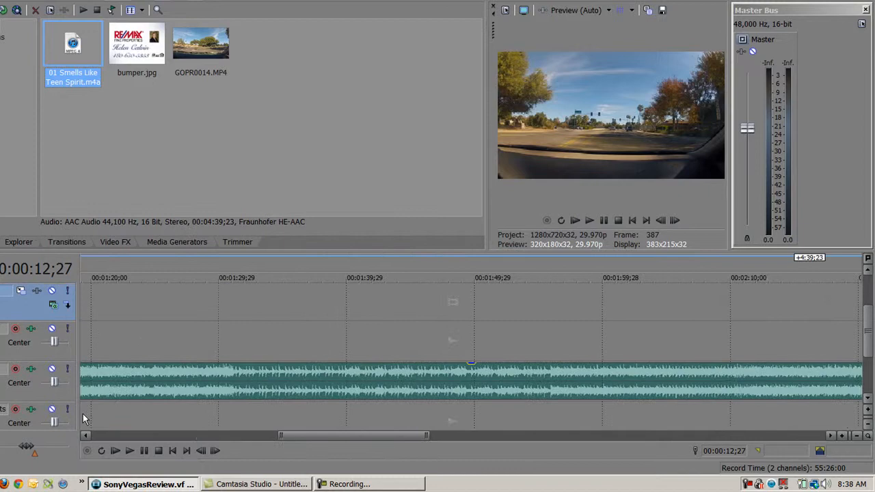
left_click(840, 435)
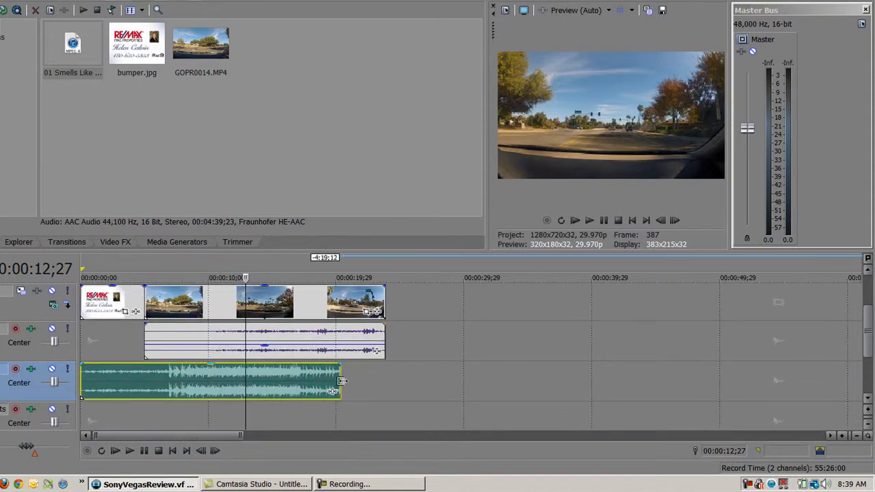
left_click_drag(341, 380, 376, 380)
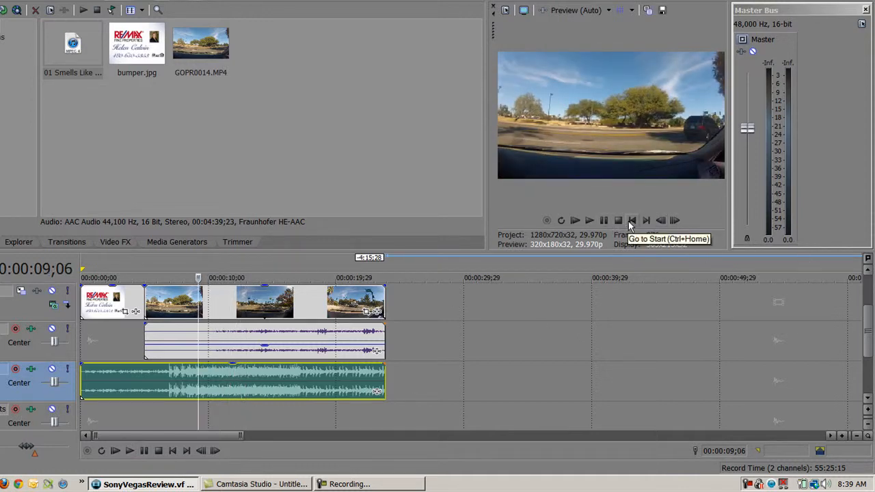
left_click(632, 220)
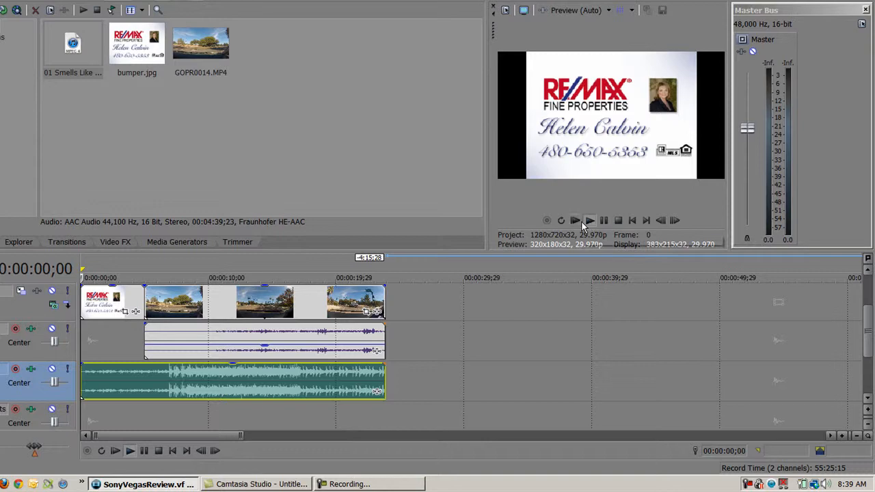
mouse_move(575, 220)
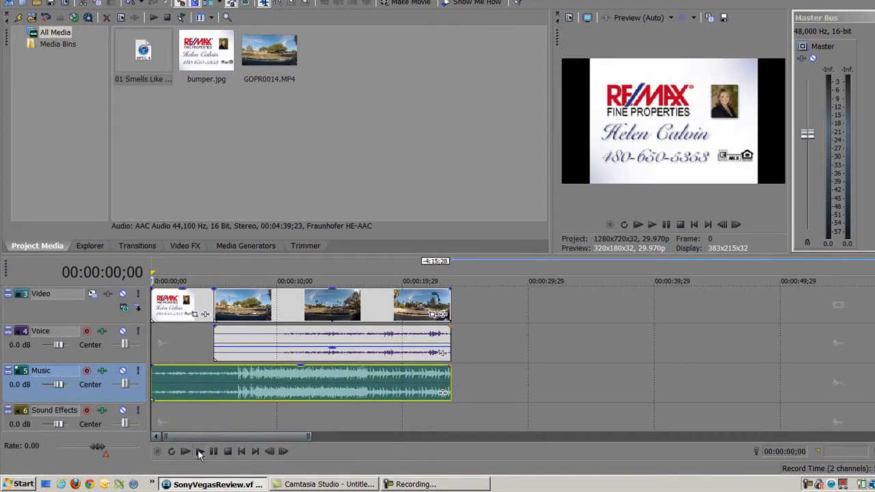
left_click(185, 451)
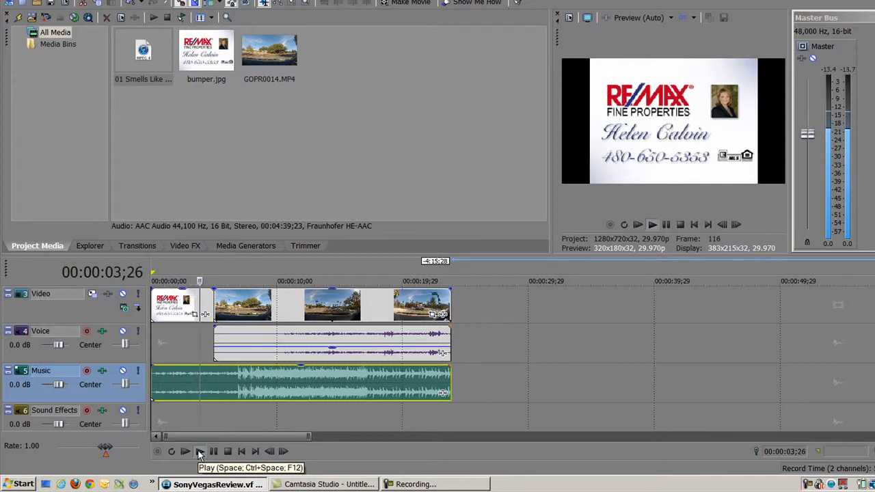
left_click(200, 451)
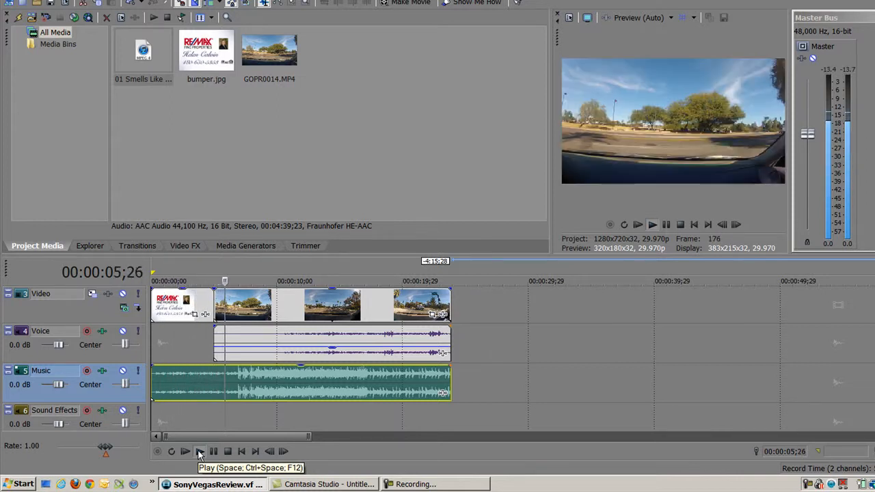
left_click(186, 452)
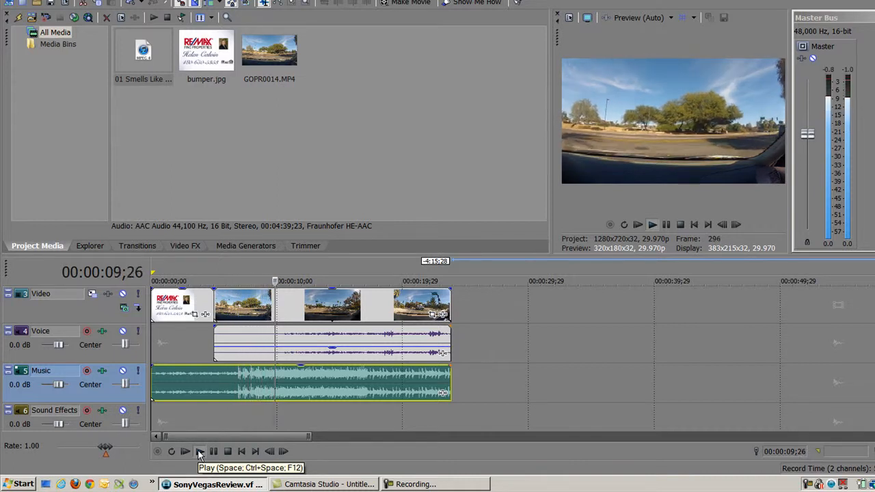
left_click(199, 451)
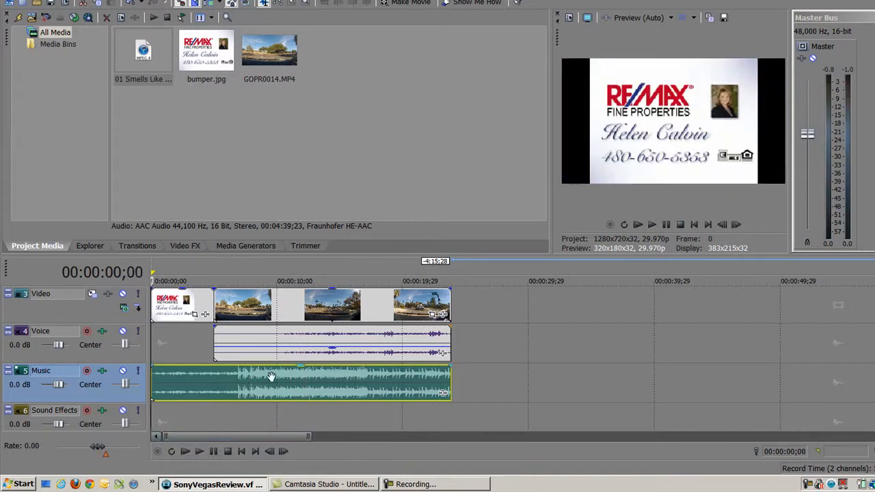
Drag the Music event's gain down to about -11.1 dB and preview the mix.
left_click_drag(271, 377, 294, 377)
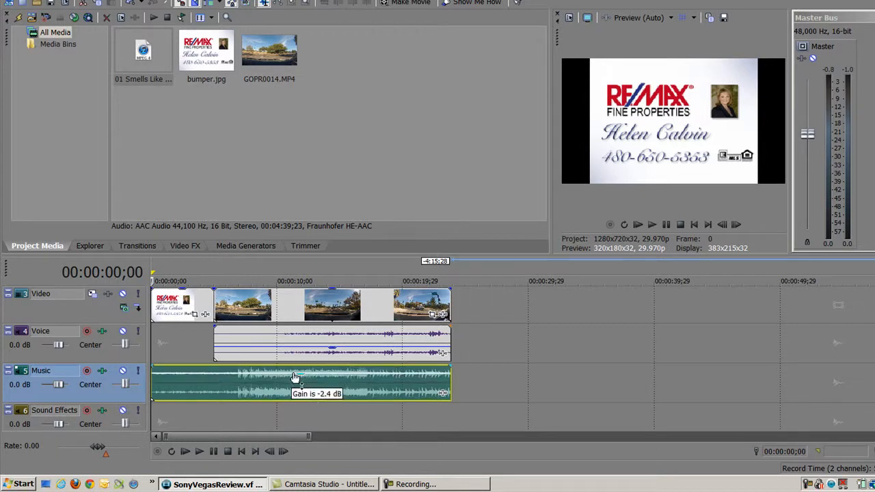
left_click_drag(294, 377, 298, 397)
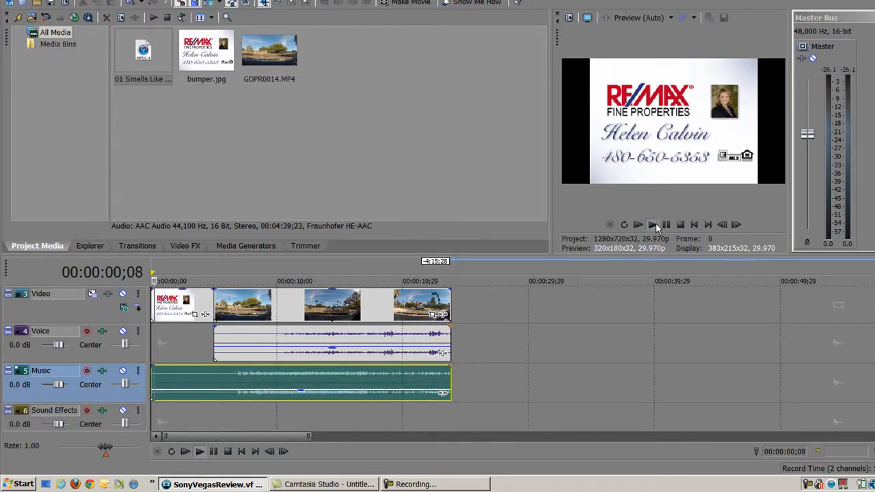
left_click(637, 224)
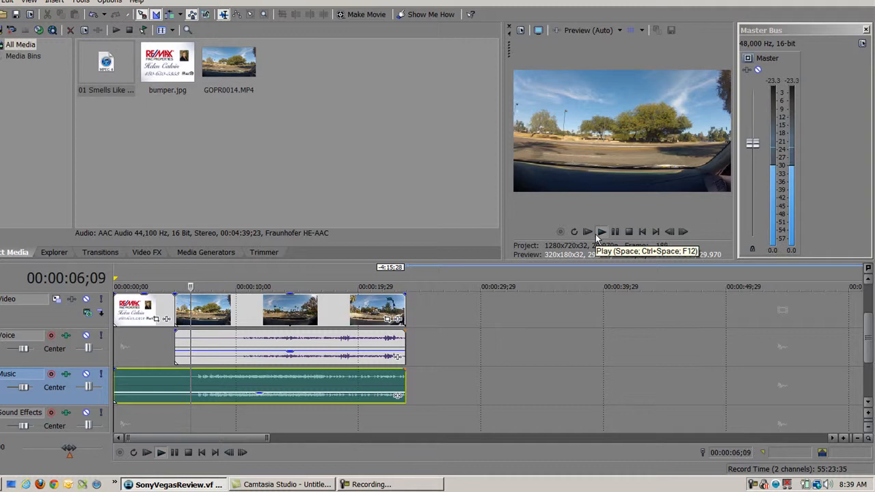
left_click(602, 232)
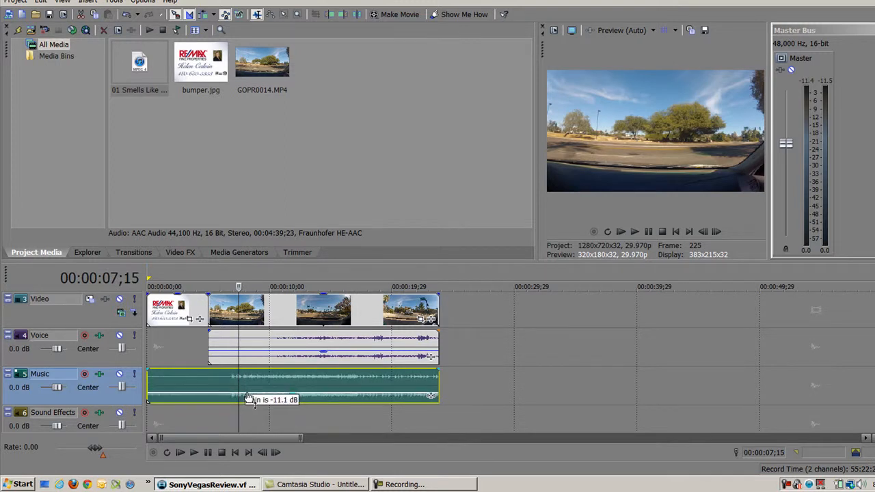
left_click_drag(253, 395, 257, 399)
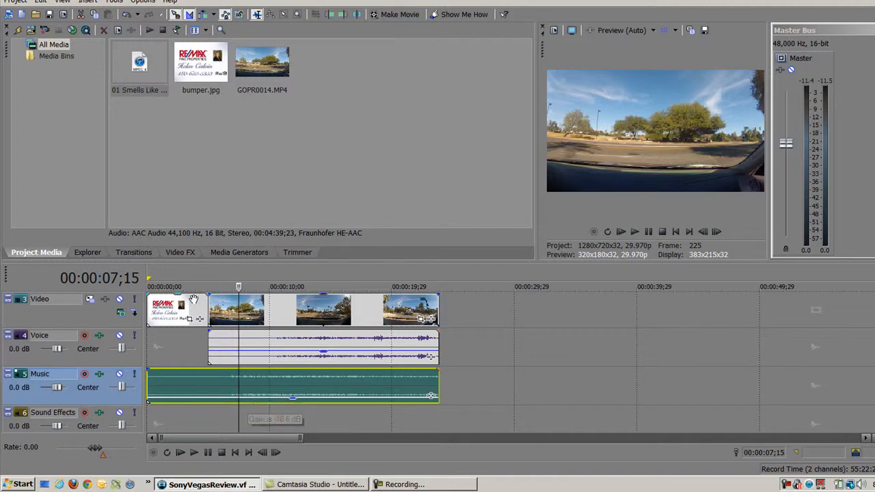
Give the bumper event a fade-out of about 00:00:00;29 into the GoPro clip.
left_click(191, 287)
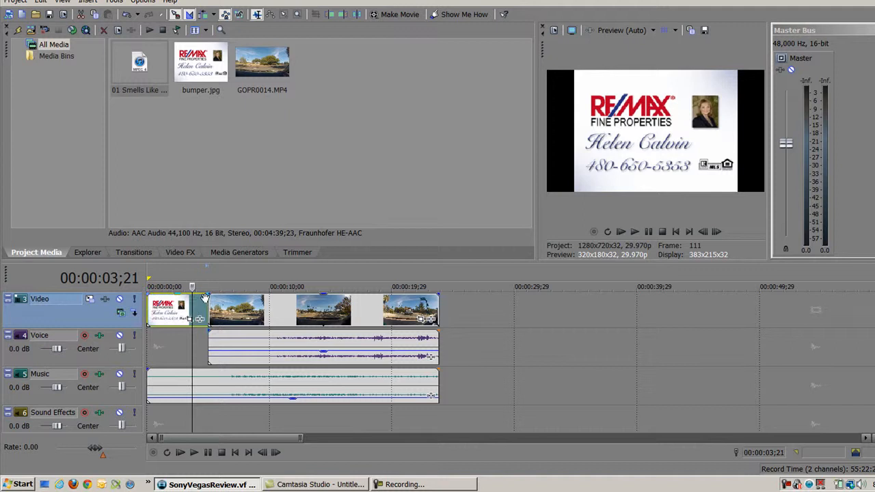
mouse_move(205, 298)
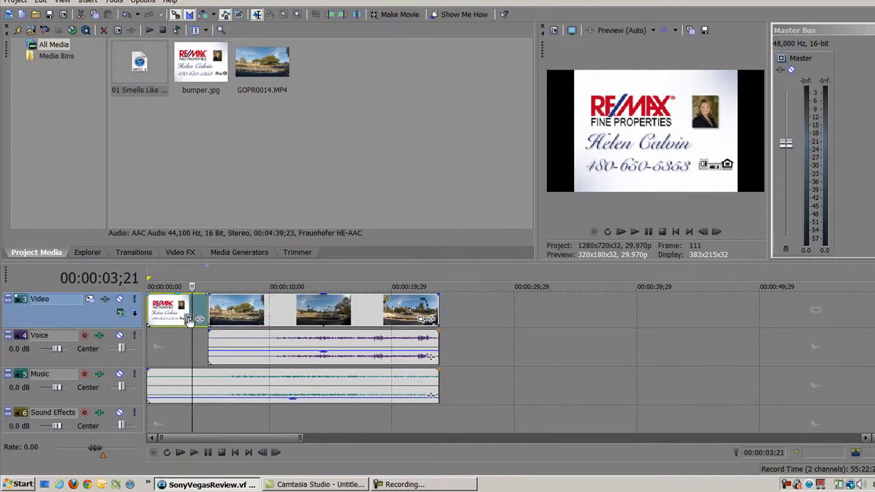
mouse_move(206, 312)
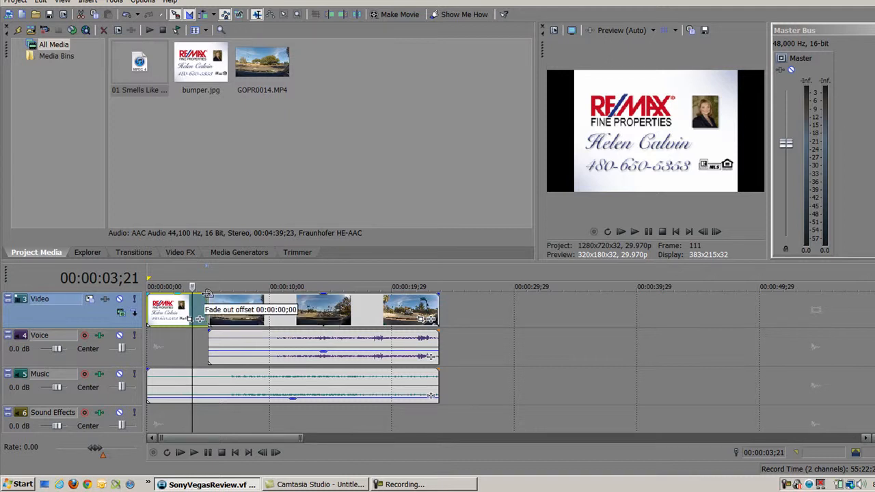
left_click_drag(208, 300, 198, 301)
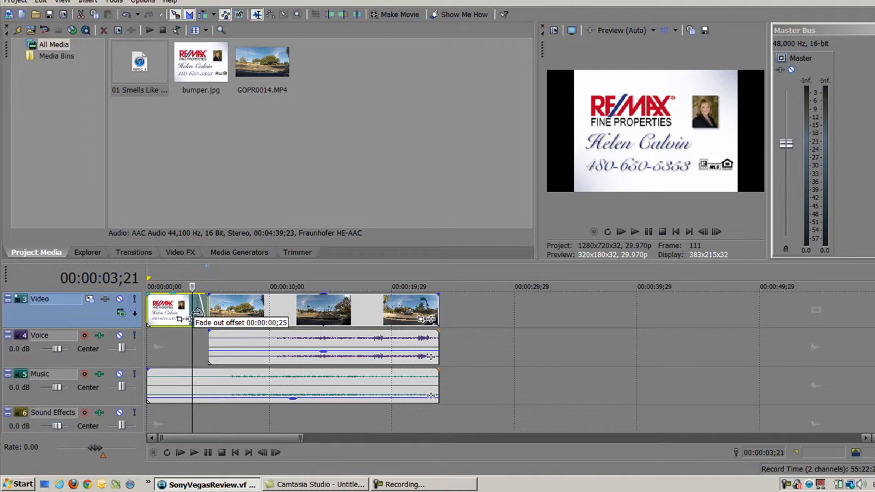
left_click_drag(199, 308, 194, 311)
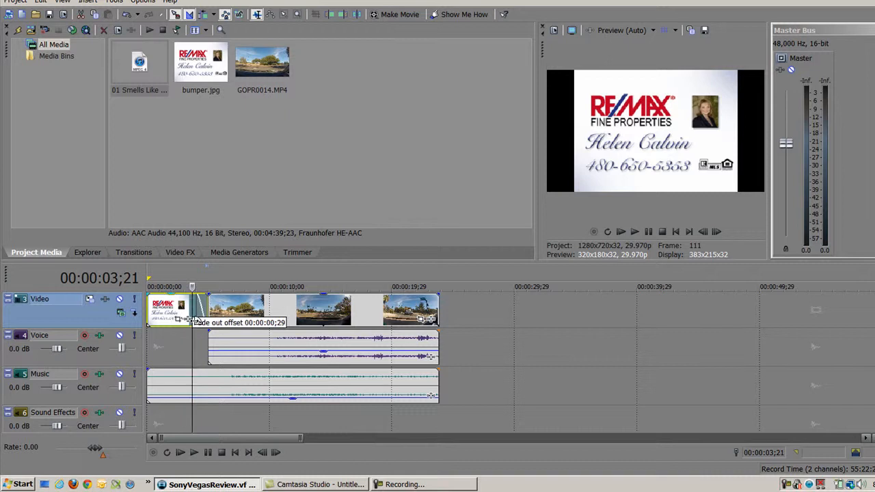
left_click_drag(205, 300, 194, 301)
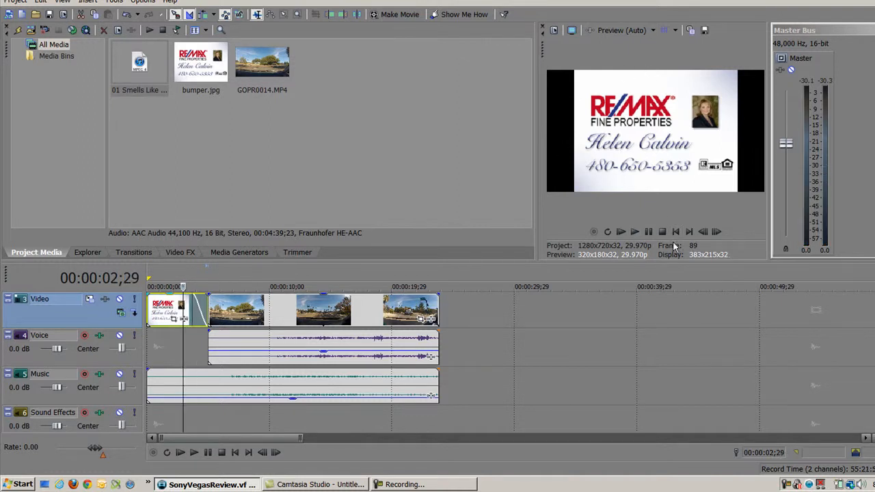
left_click(620, 231)
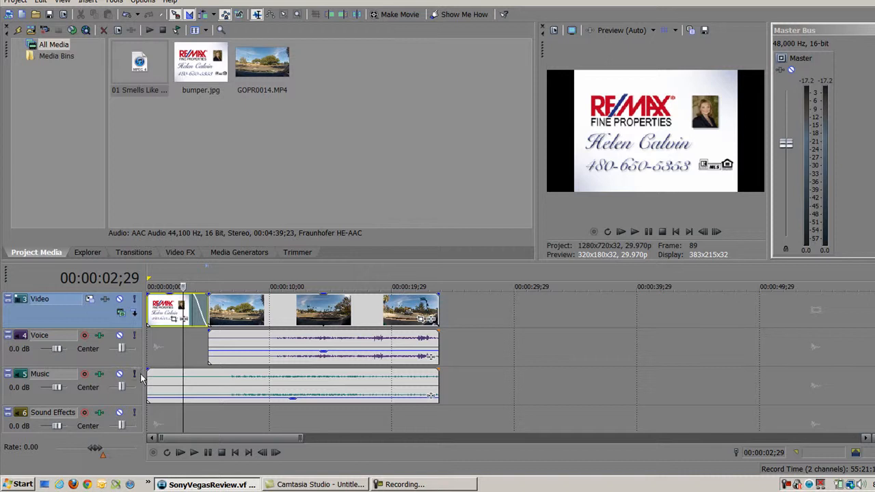
mouse_move(148, 376)
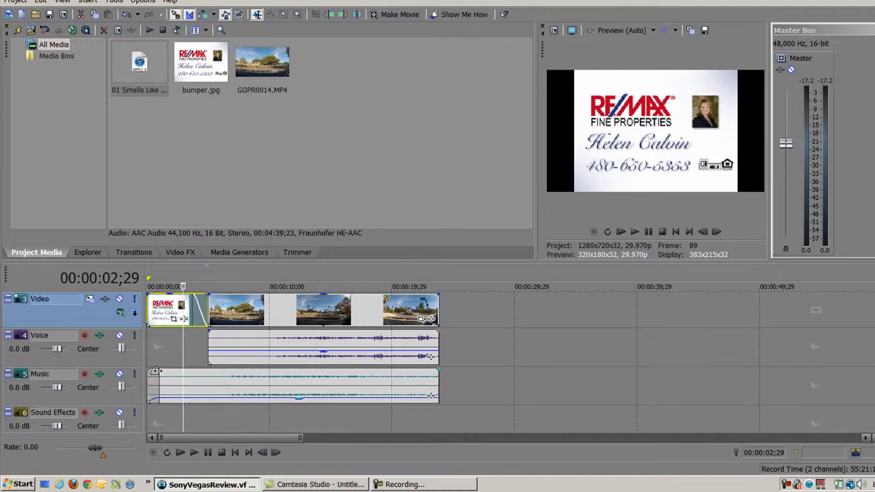
mouse_move(157, 372)
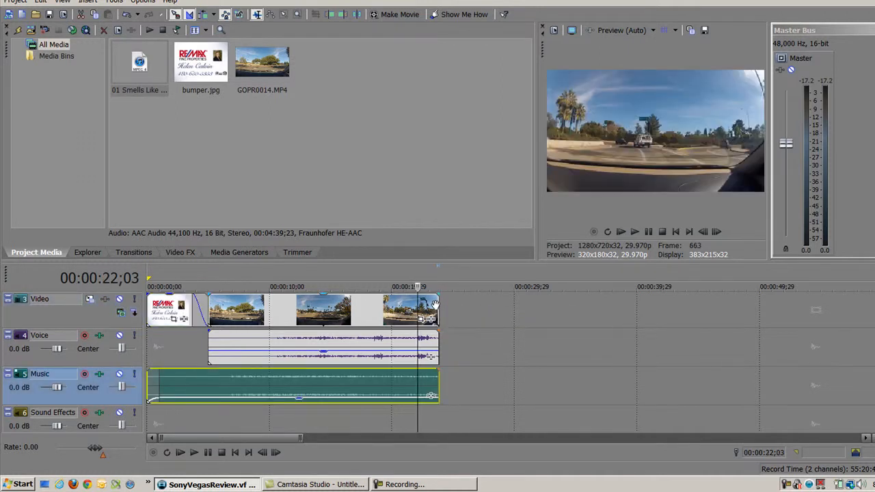
mouse_move(435, 304)
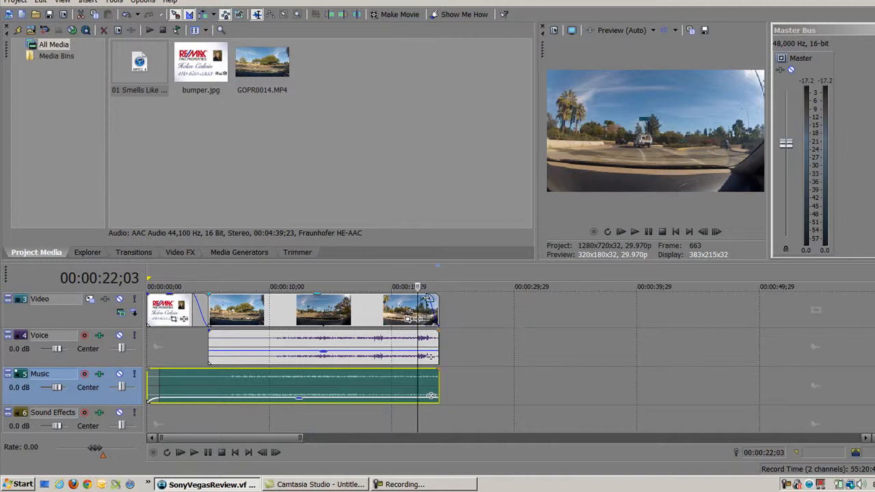
mouse_move(427, 301)
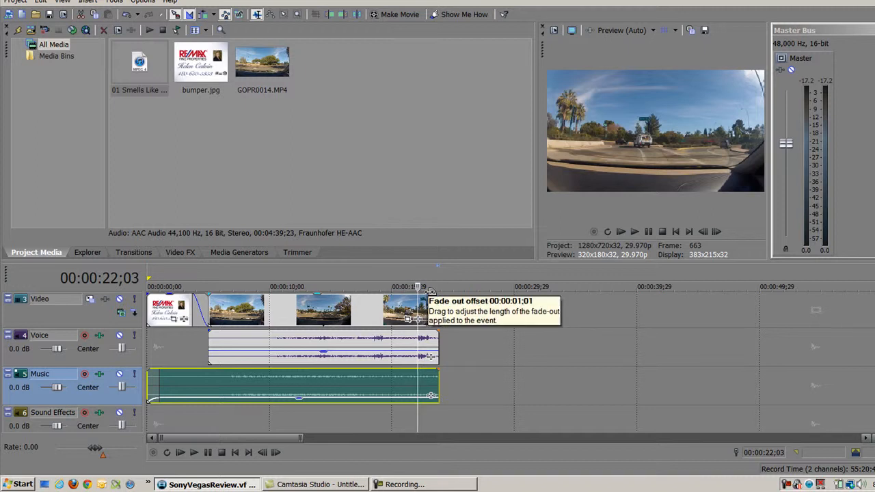
mouse_move(403, 358)
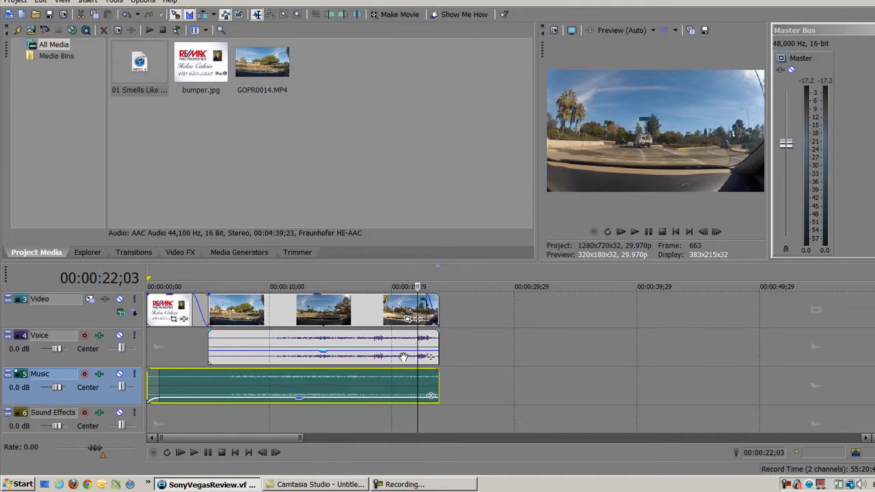
mouse_move(434, 372)
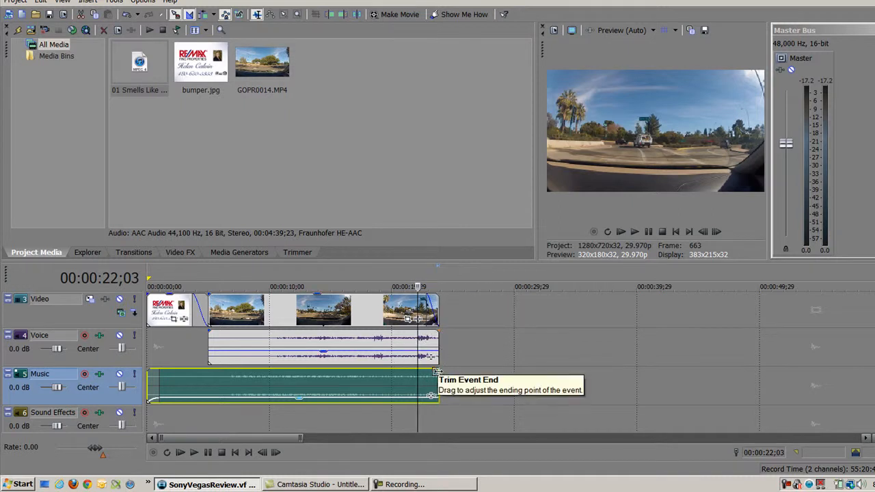
mouse_move(432, 398)
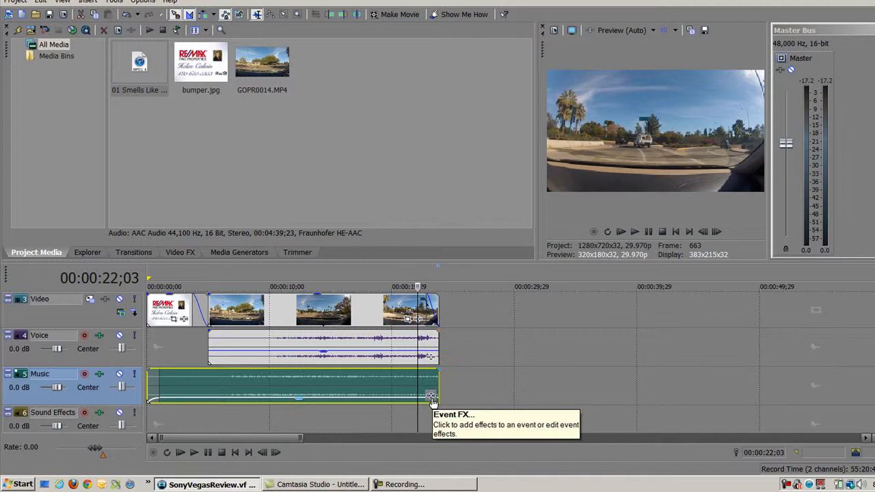
mouse_move(298, 401)
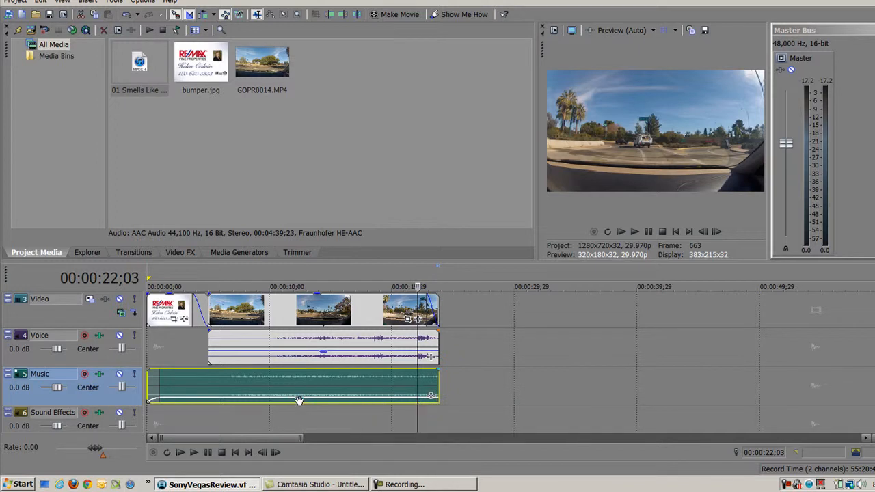
mouse_move(326, 334)
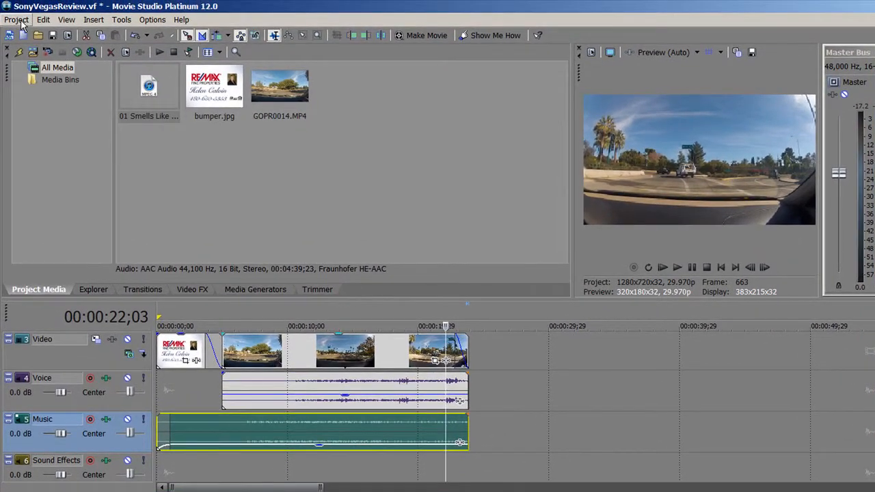
Choose Upload to YouTube from the Project menu to show the upload form.
left_click(16, 19)
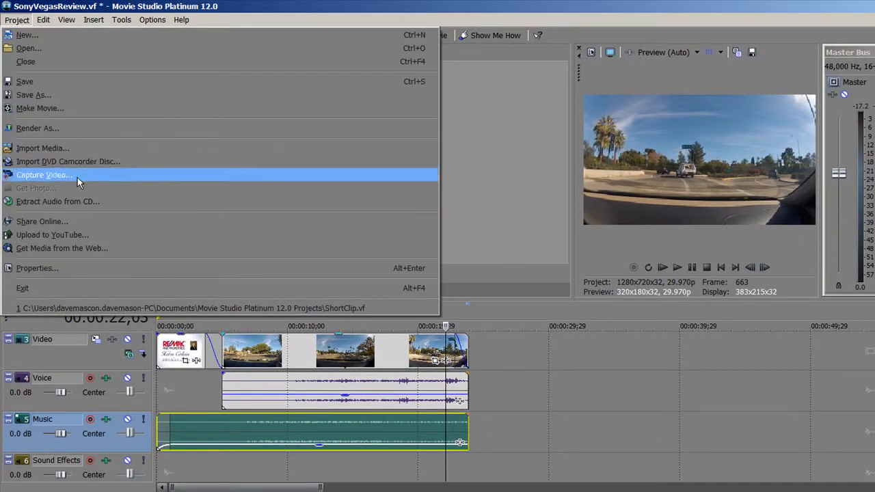
left_click(44, 175)
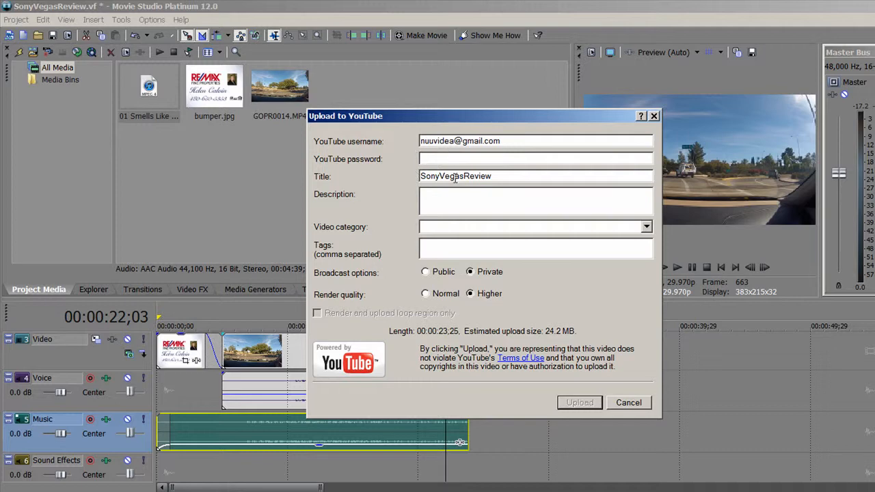
mouse_move(651, 236)
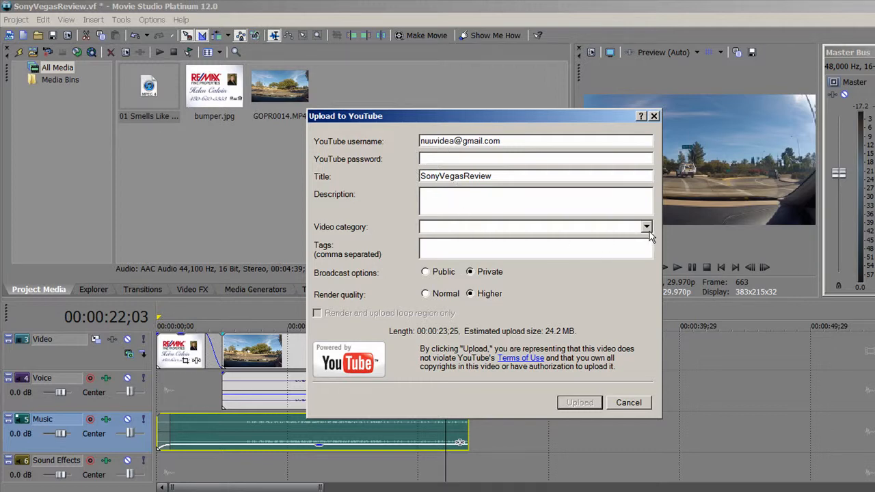
mouse_move(317, 279)
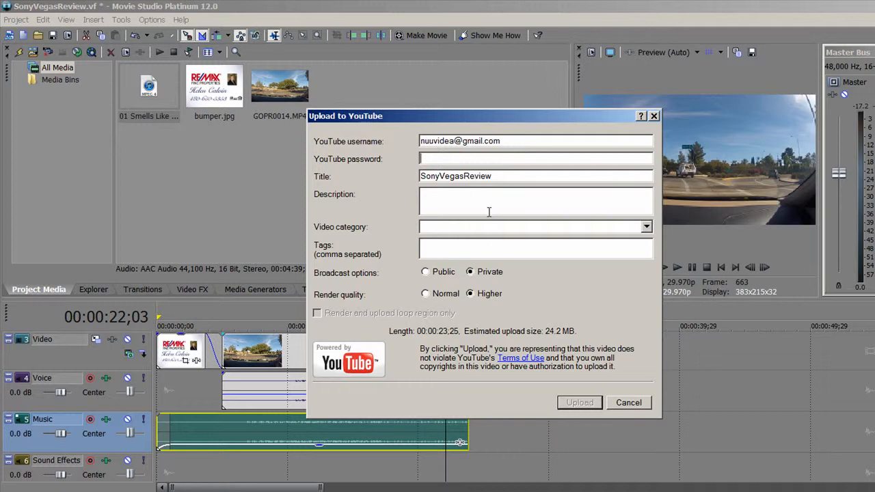
mouse_move(489, 251)
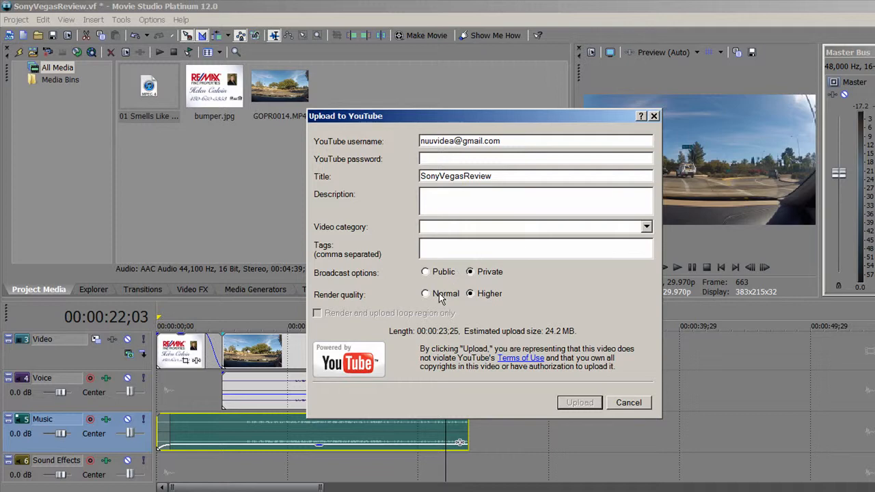
mouse_move(471, 302)
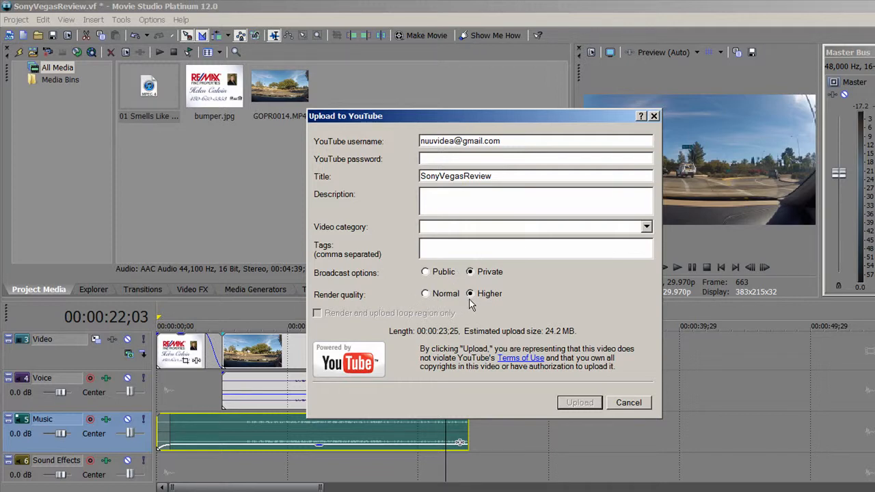
mouse_move(460, 231)
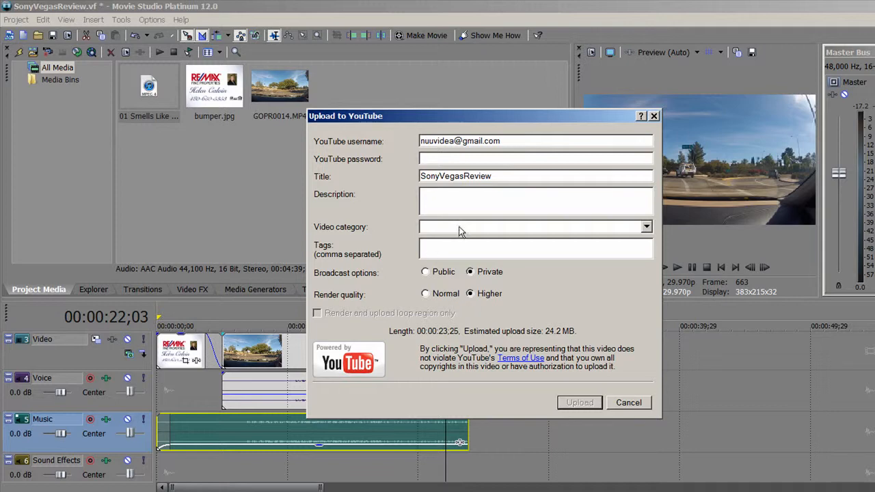